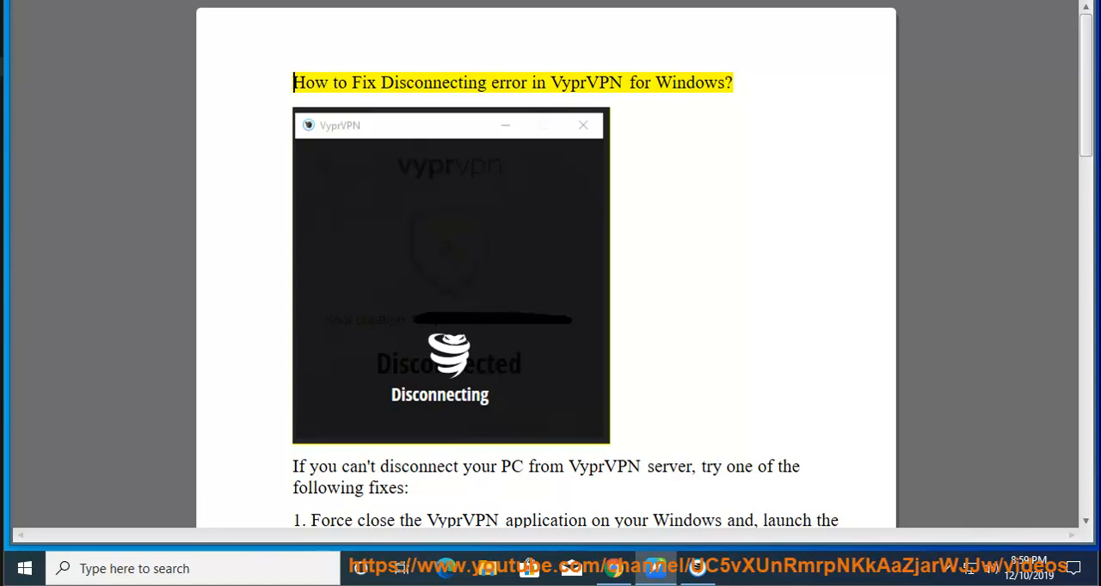
# Scroll the fix guide down to step 2, enabling the VyprVPN TAP Adapter.
pyautogui.doubleClick(586, 83)
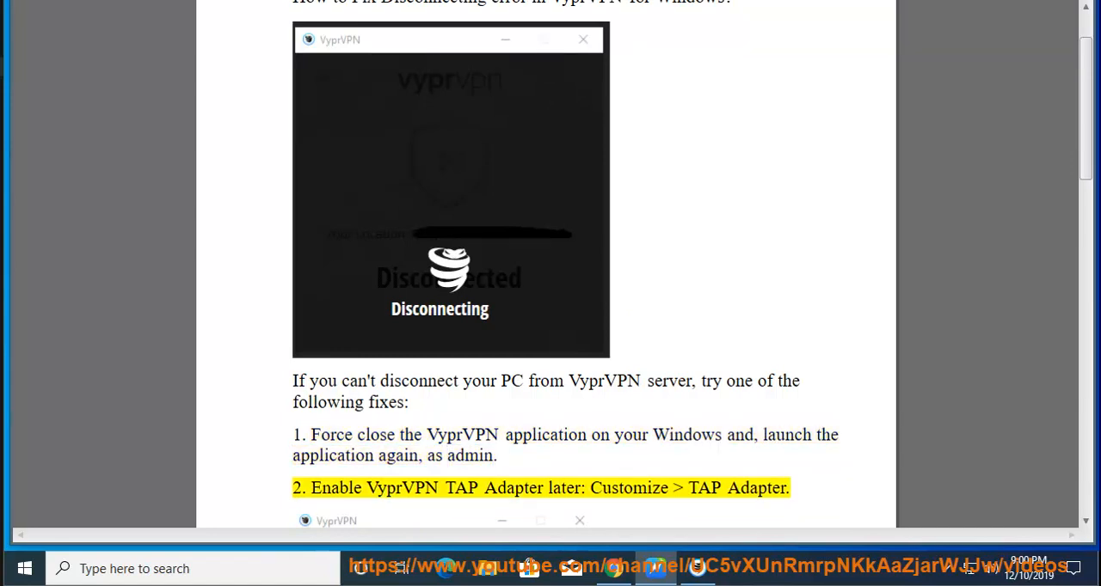
# End the VyprVPNService (32 bit) process in Task Manager.
pyautogui.doubleClick(461, 487)
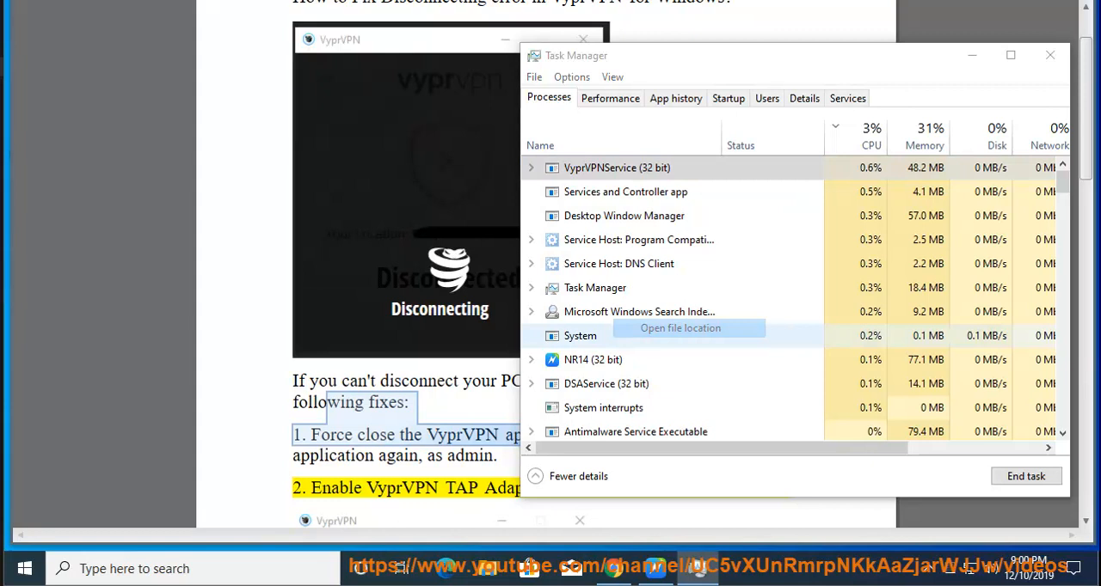
pyautogui.click(680, 327)
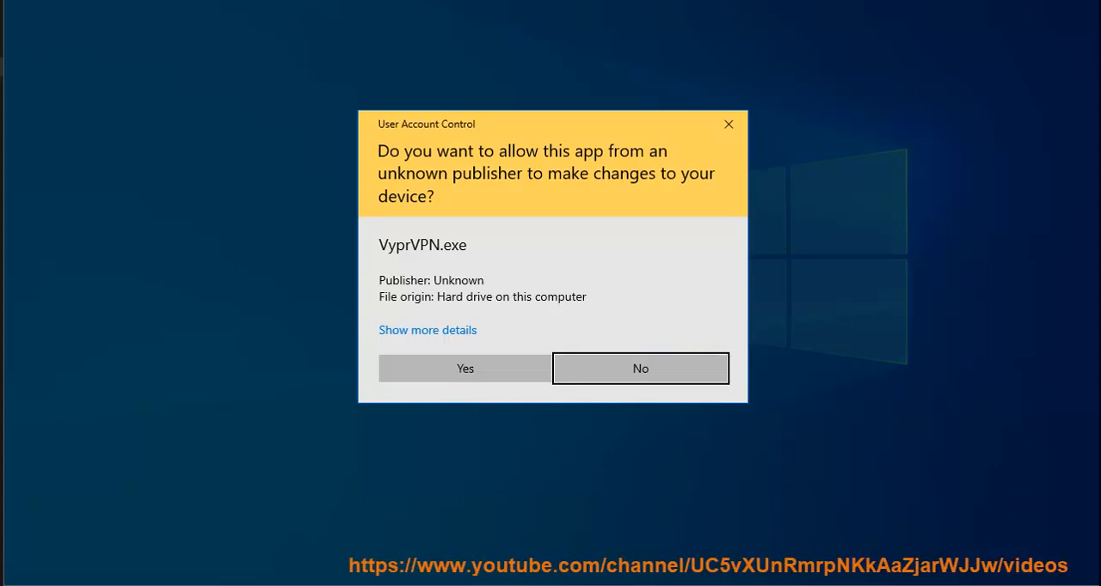
# Approve VyprVPN's administrator prompt and reopen the Fix Disconnect document.
pyautogui.click(427, 330)
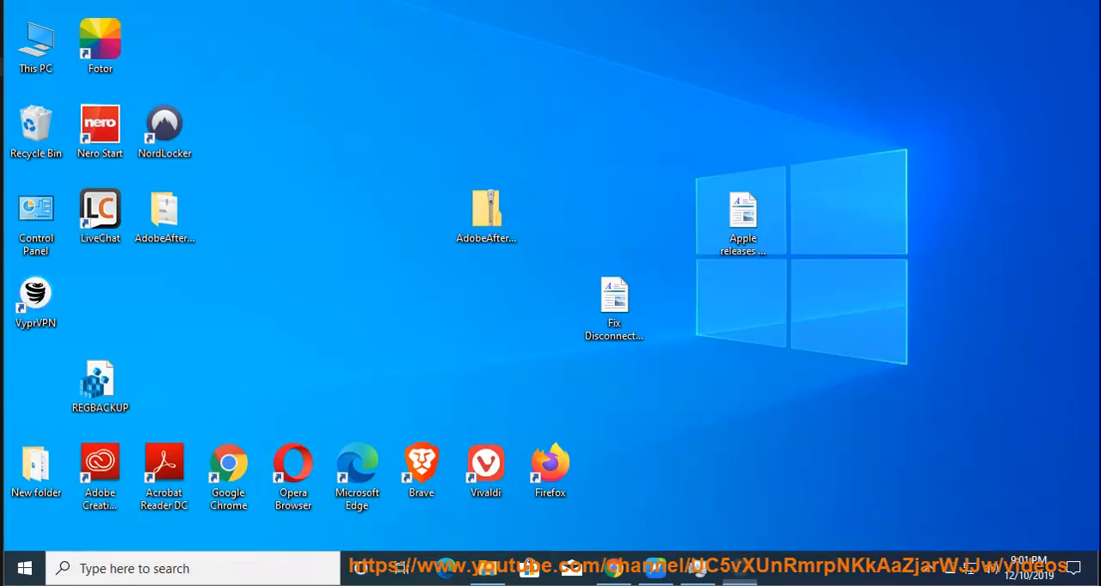
pyautogui.doubleClick(35, 295)
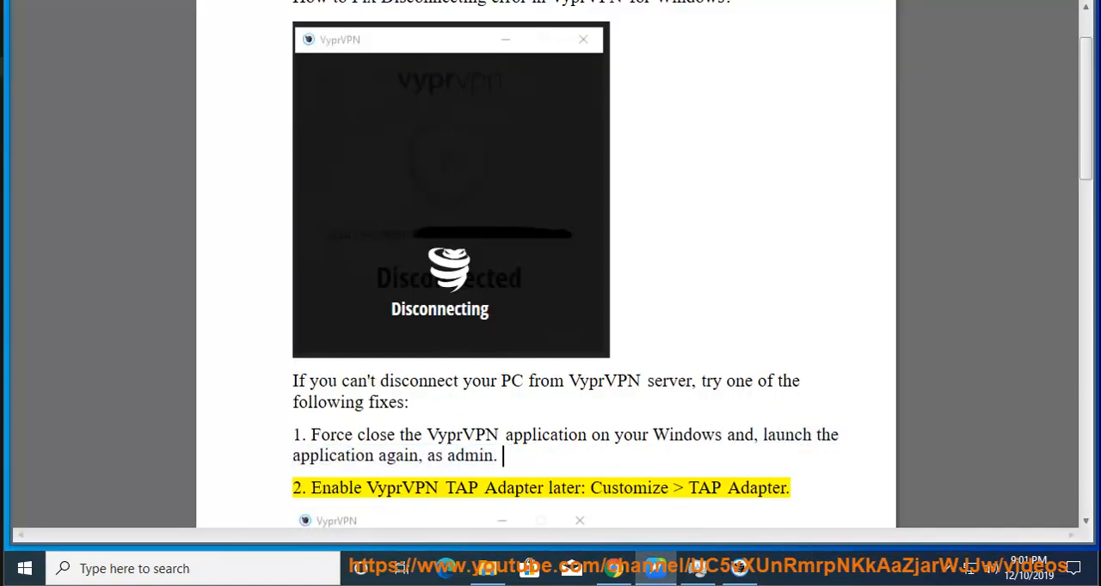
# Confirm TAP Adapter is OpenVPN under VyprVPN Customize, then close the Log In screen.
pyautogui.scroll(-3)
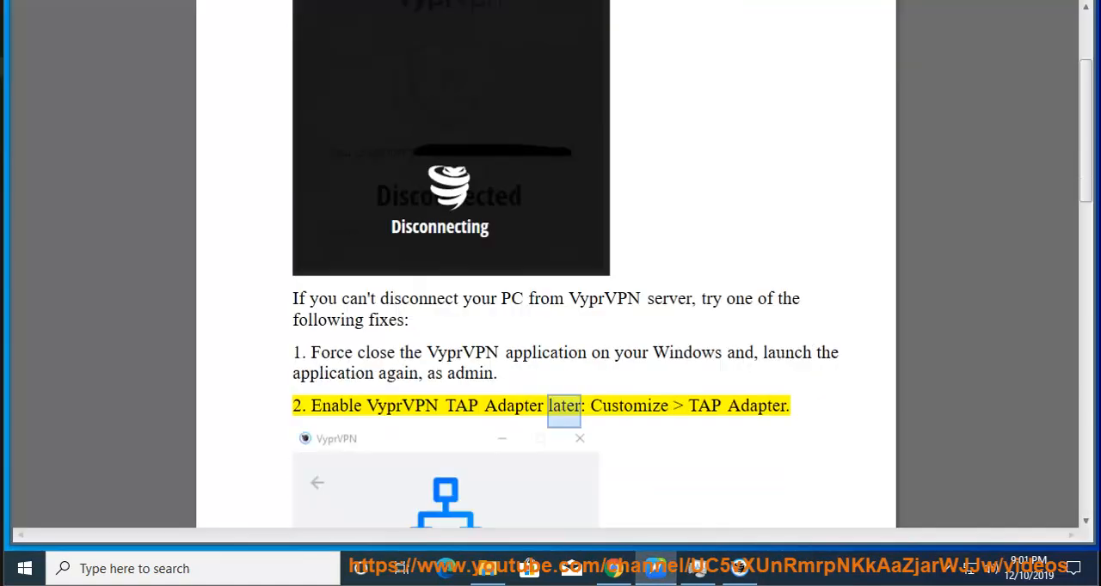
pyautogui.scroll(-3)
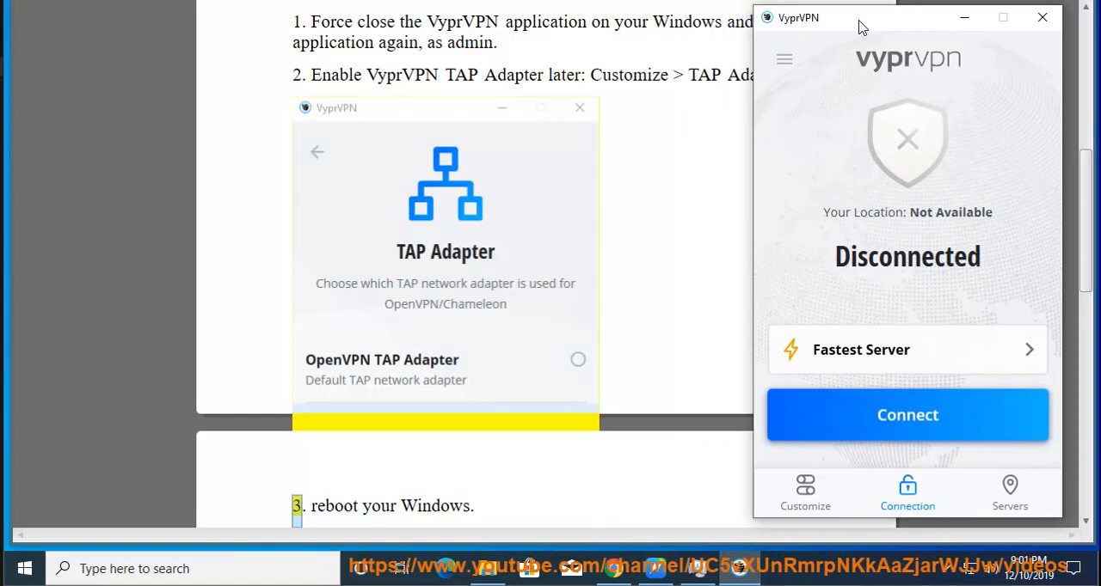
pyautogui.click(805, 493)
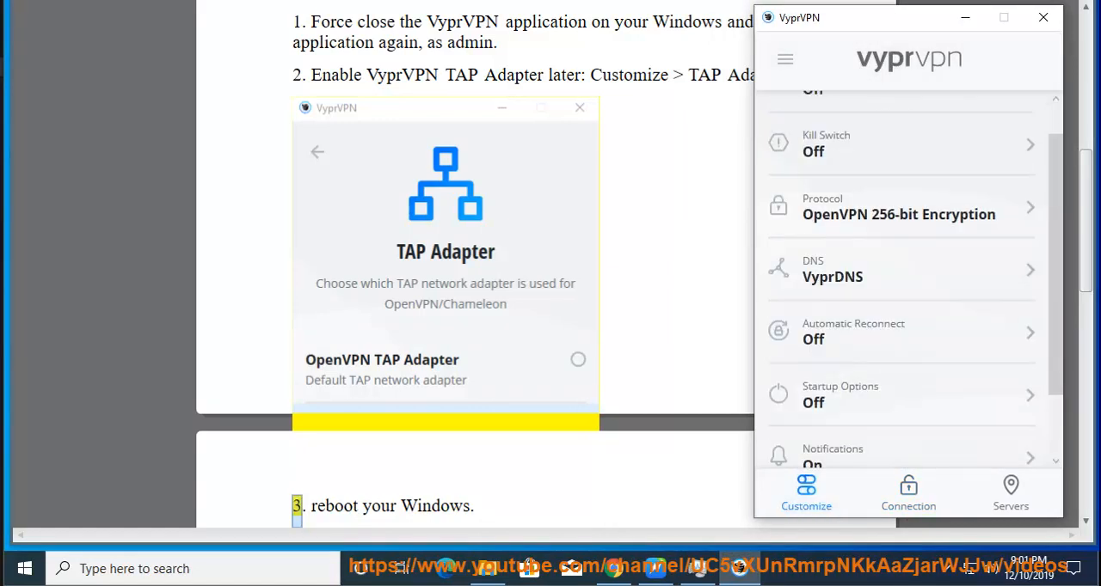
pyautogui.scroll(-3)
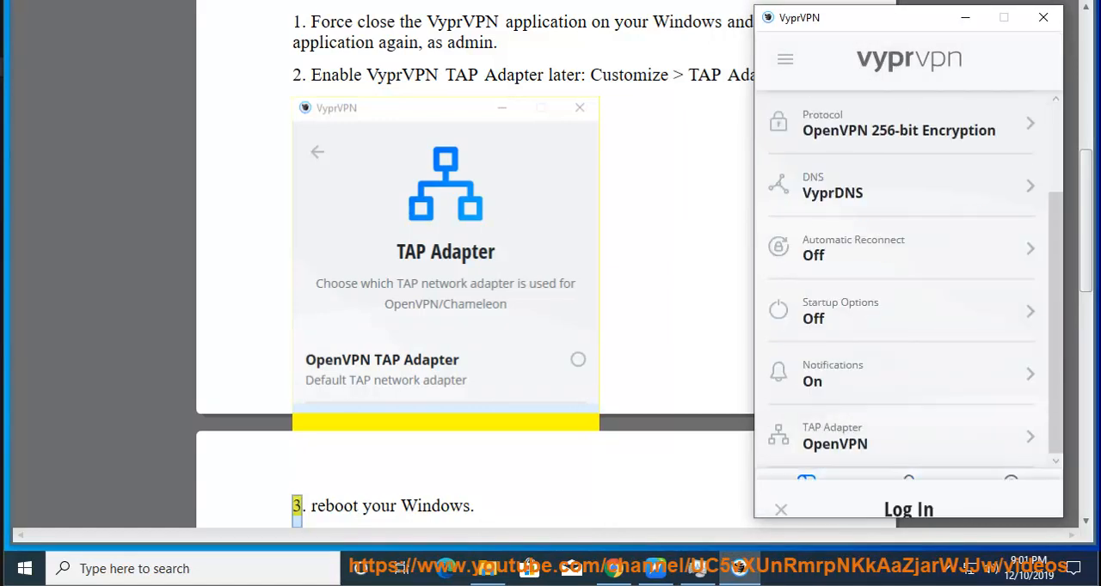
pyautogui.click(908, 509)
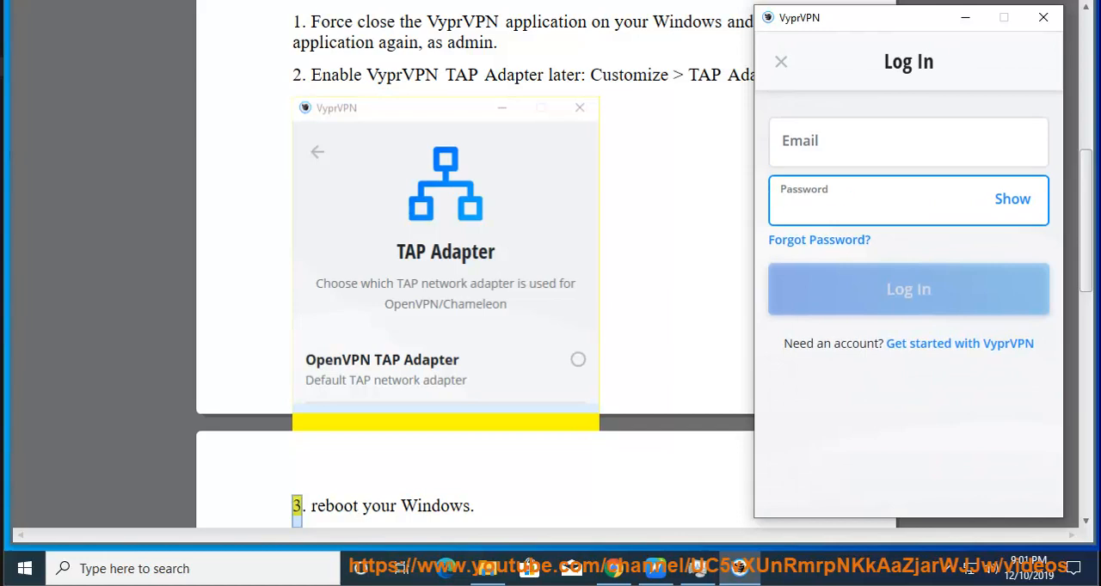
pyautogui.click(908, 289)
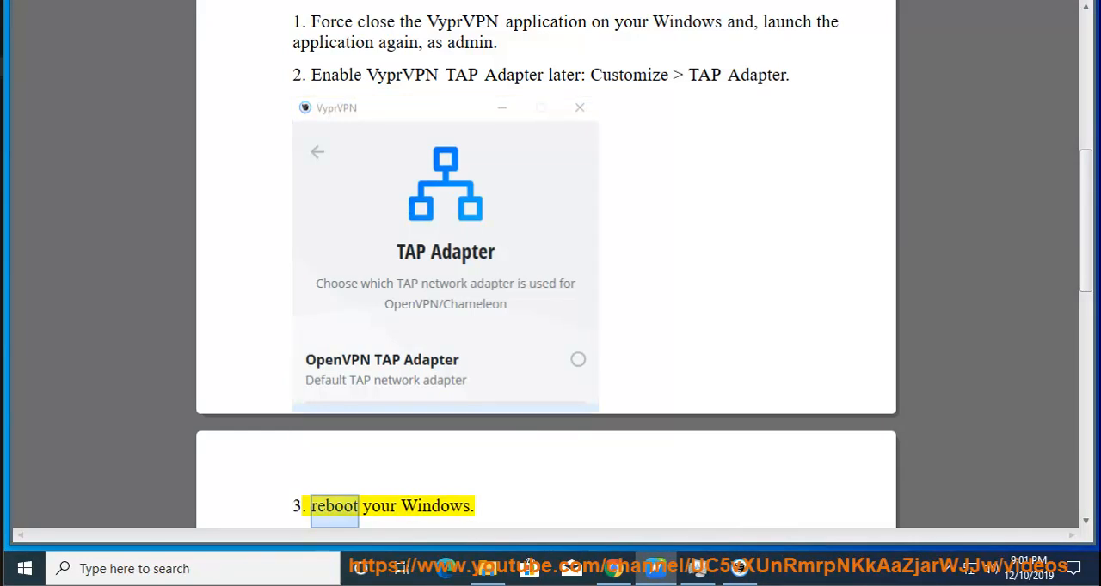
# Search VyprVPN's server list for 'LOS' to find USA - Los Angeles.
pyautogui.scroll(-3)
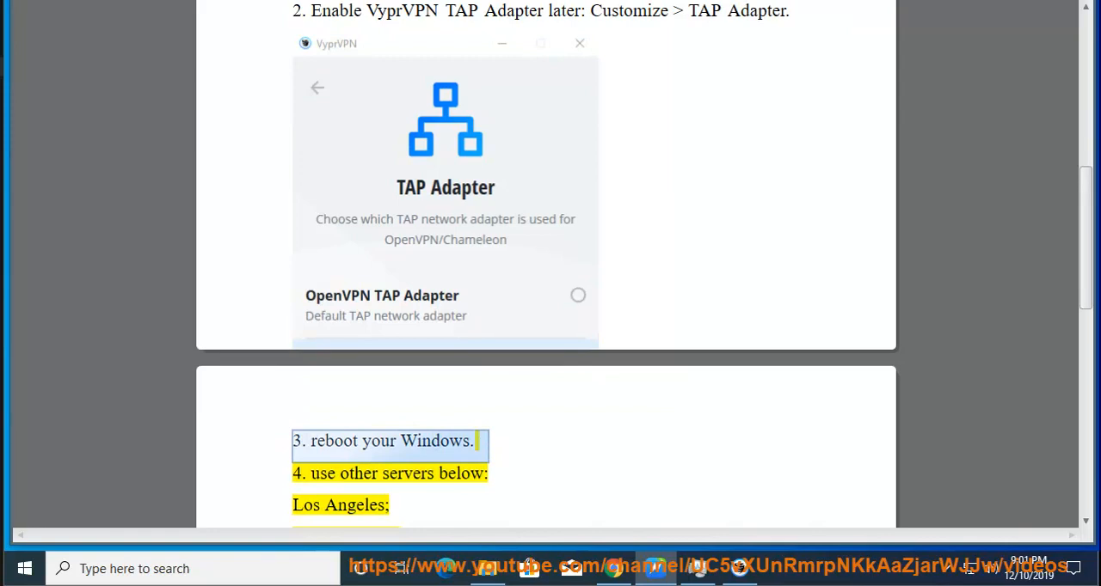
pyautogui.click(24, 568)
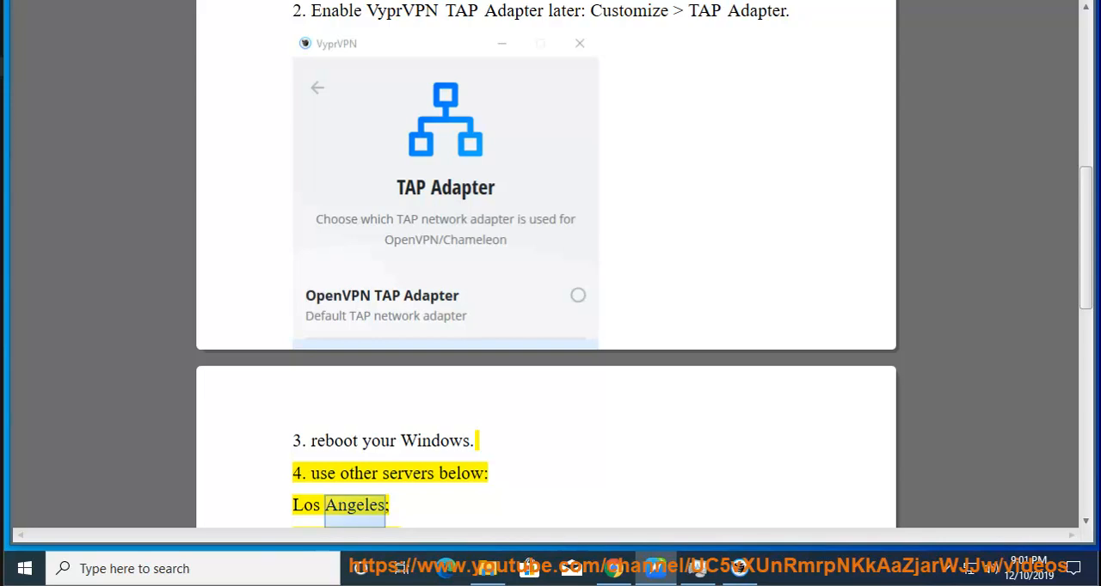
pyautogui.scroll(-3)
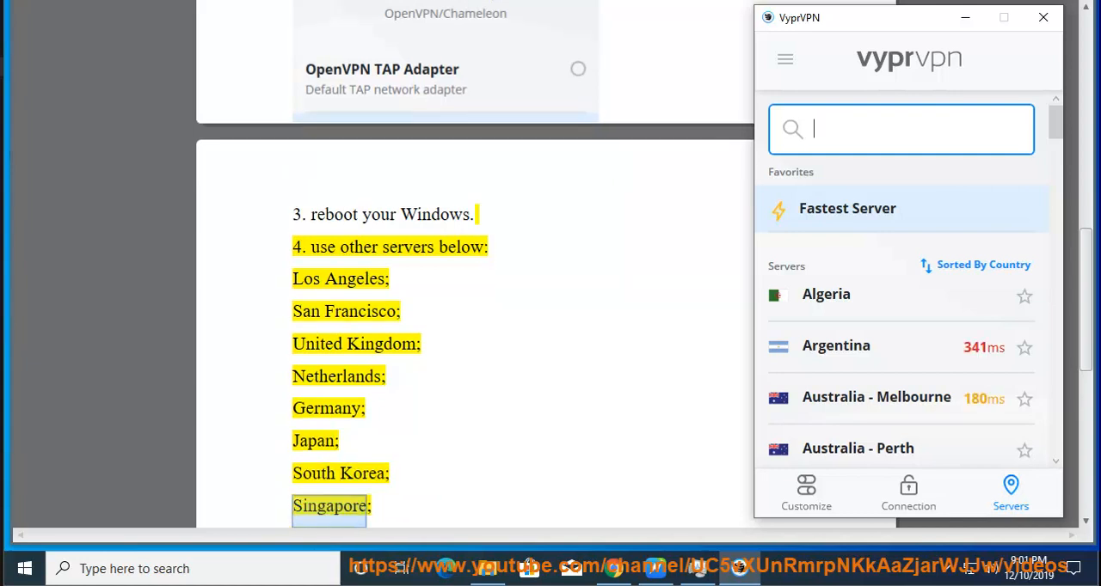
pyautogui.write('LOS')
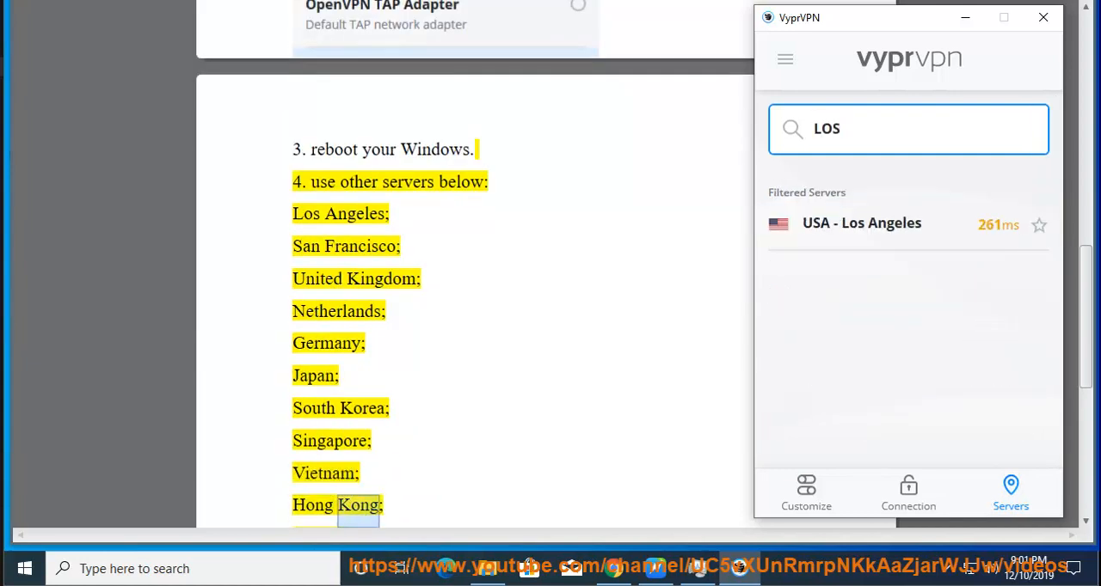